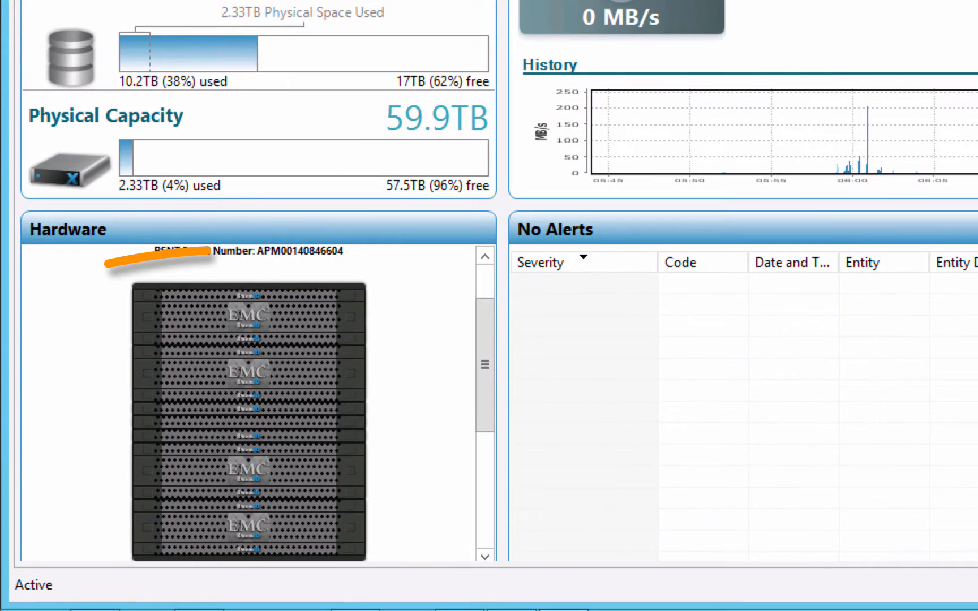
In Configuration, select the Prod volumes SOURCEORAVMADB and SOURCEORAVMALOG.
left_click_drag(112, 256, 386, 568)
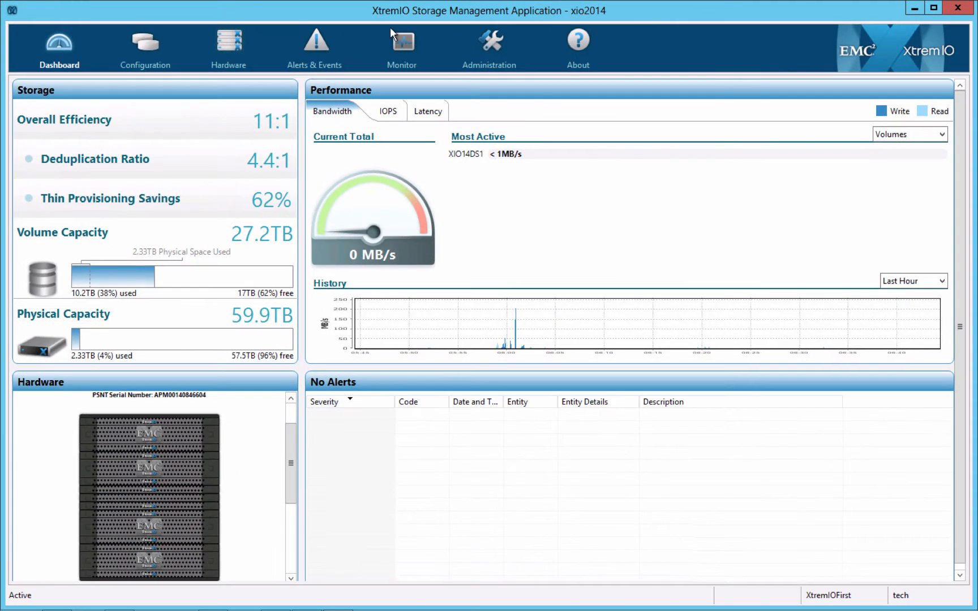
left_click(144, 43)
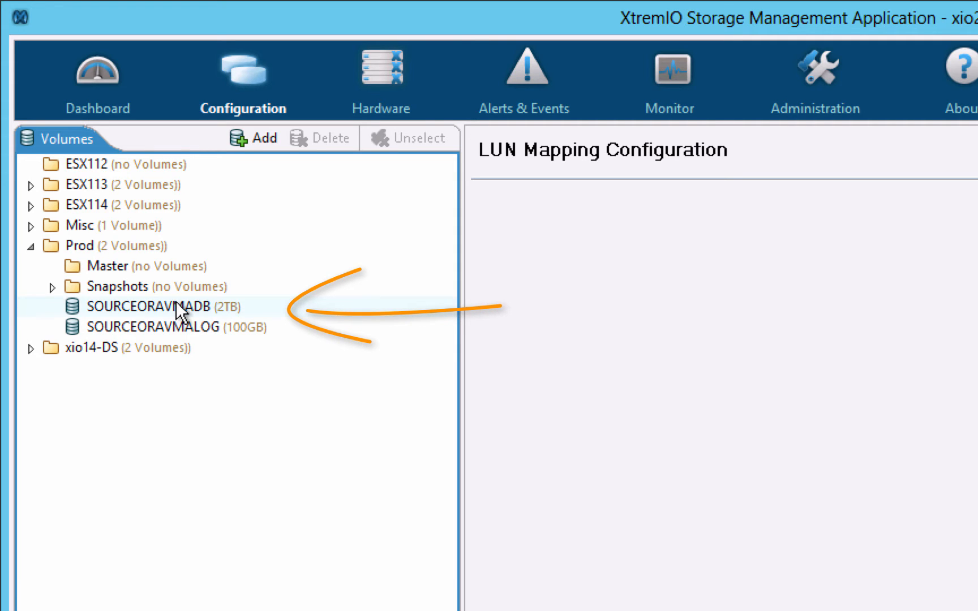
left_click(149, 306)
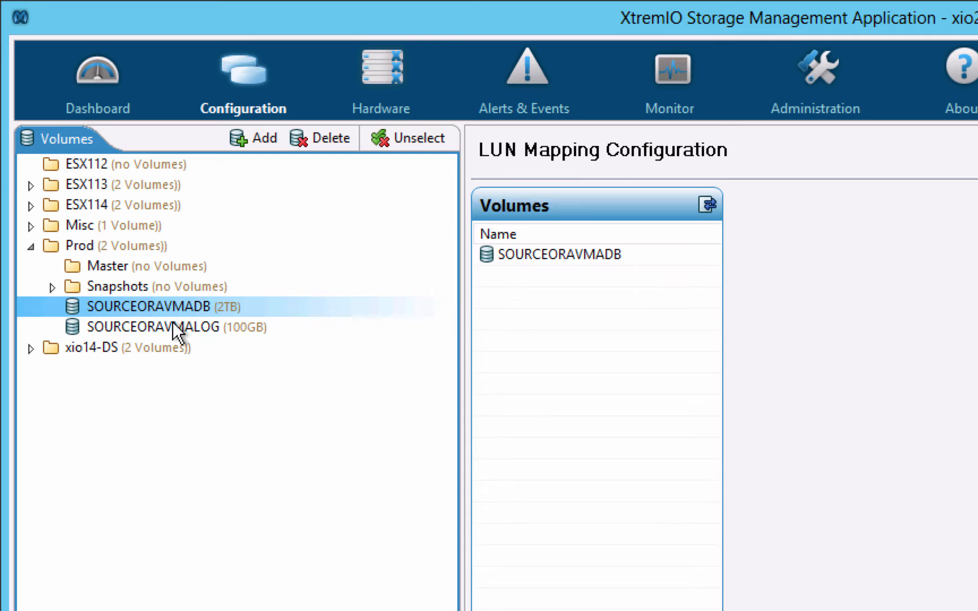
left_click(149, 327)
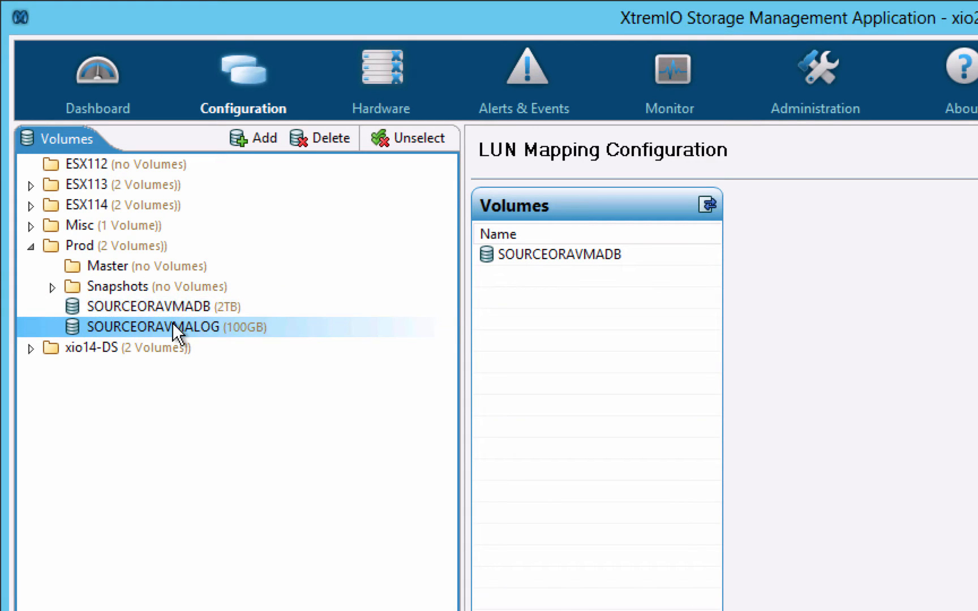
left_click(149, 306)
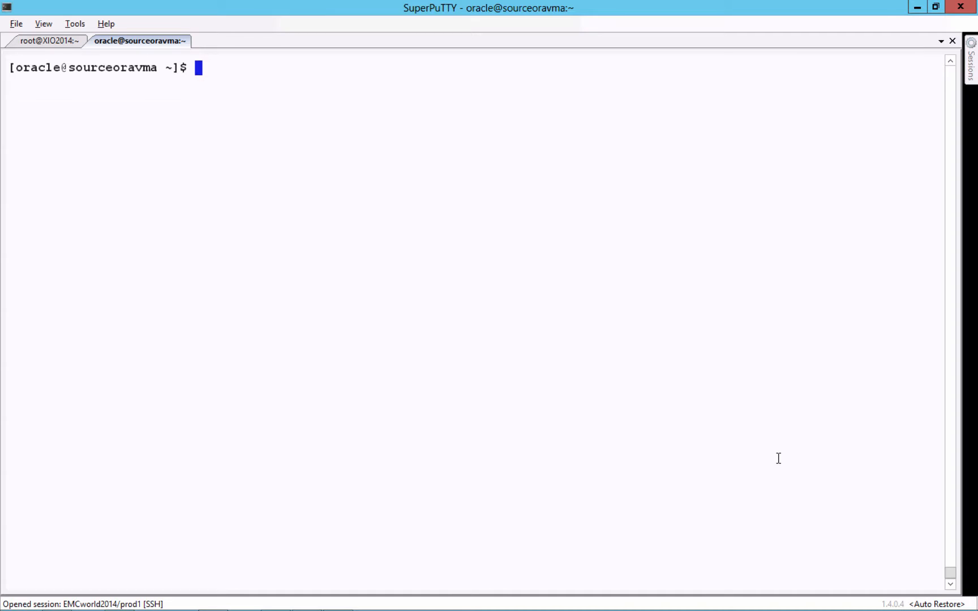
Change to the SLOB directory and run ./runit.sh 3 on the source Oracle VM.
type("cd SLOB")
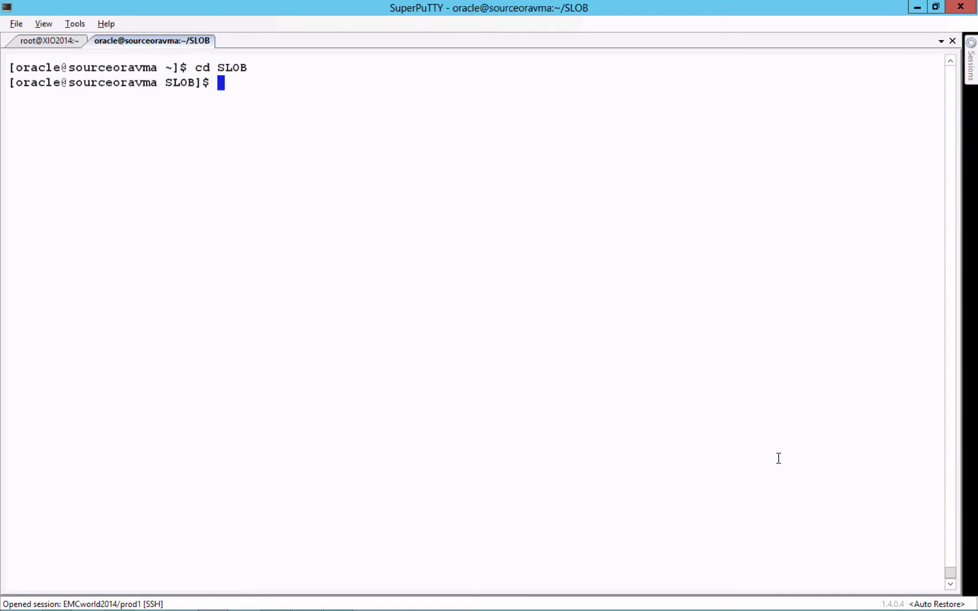
type("./r")
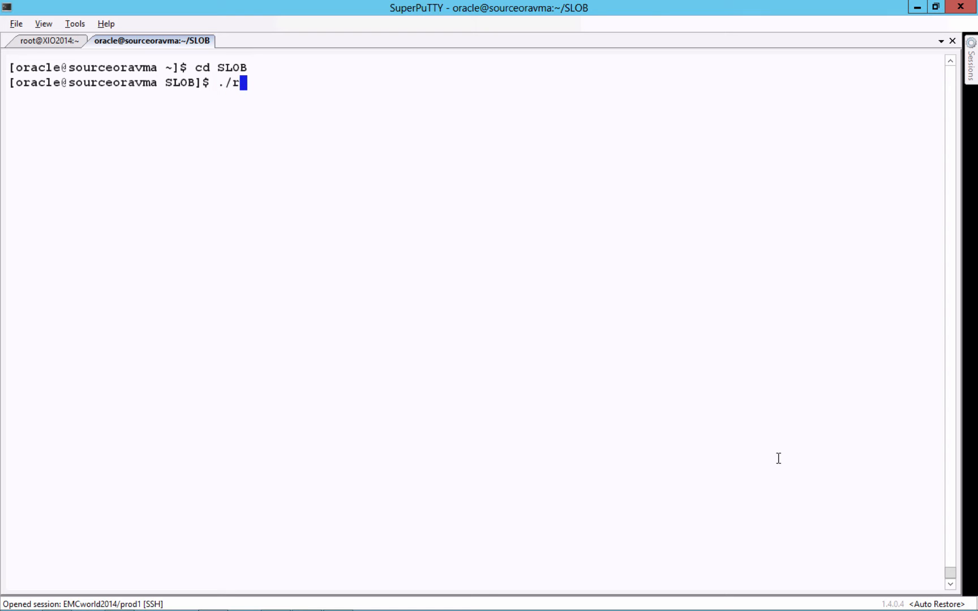
type("unit.")
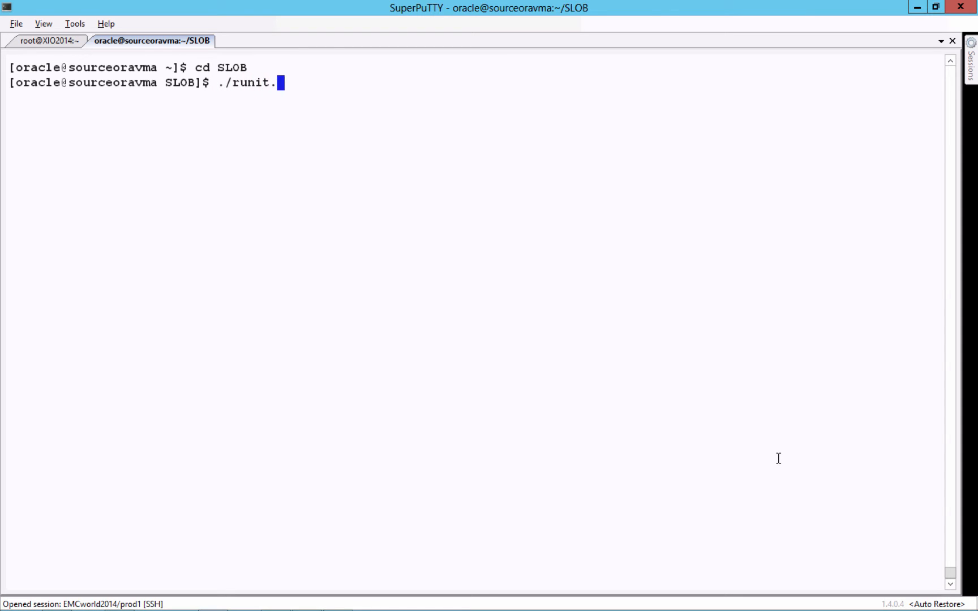
type("sh 3")
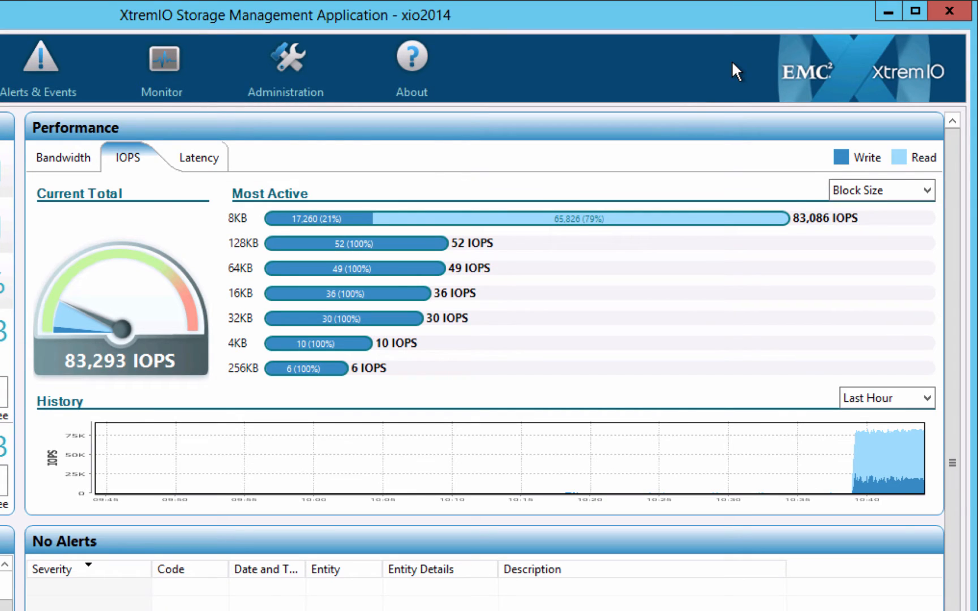
Check dashboard latency and IOPS under load, then go back to Configuration.
left_click(184, 157)
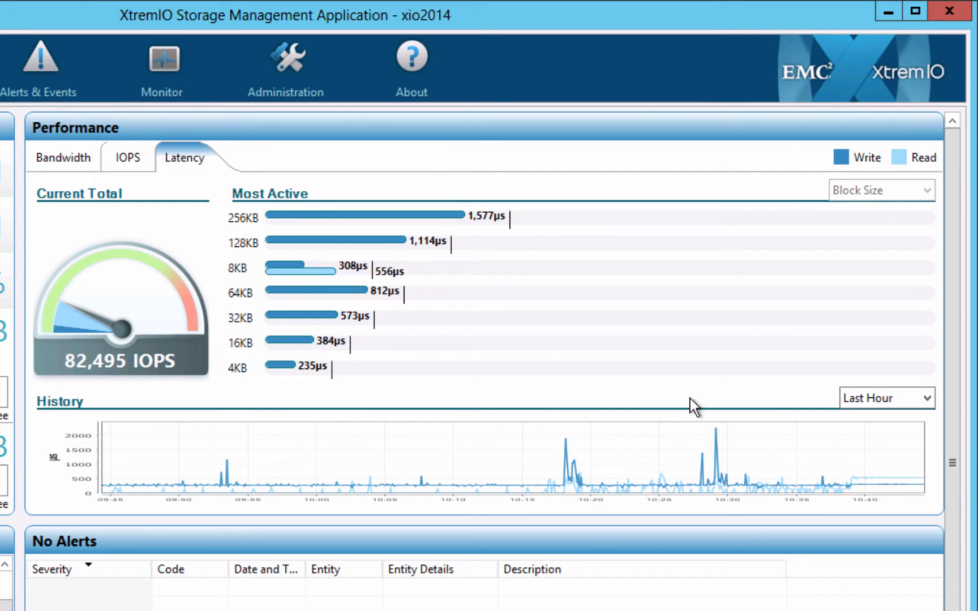
mouse_move(844, 461)
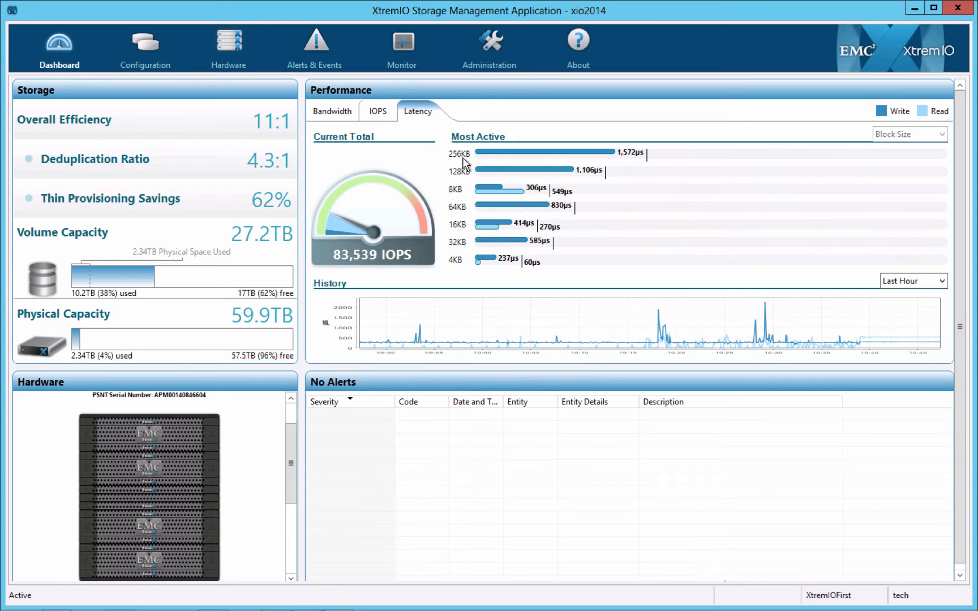
left_click(377, 111)
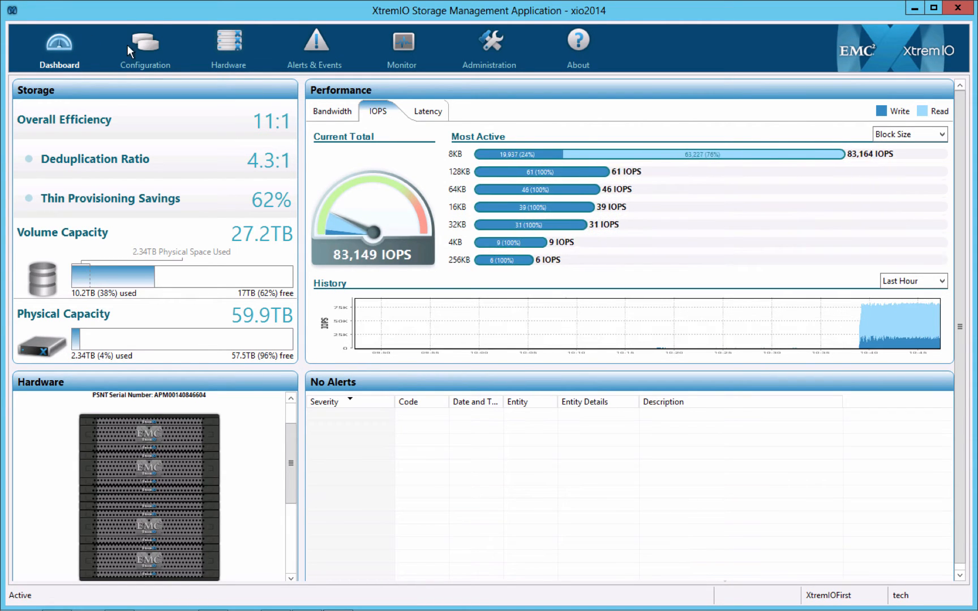
left_click(145, 46)
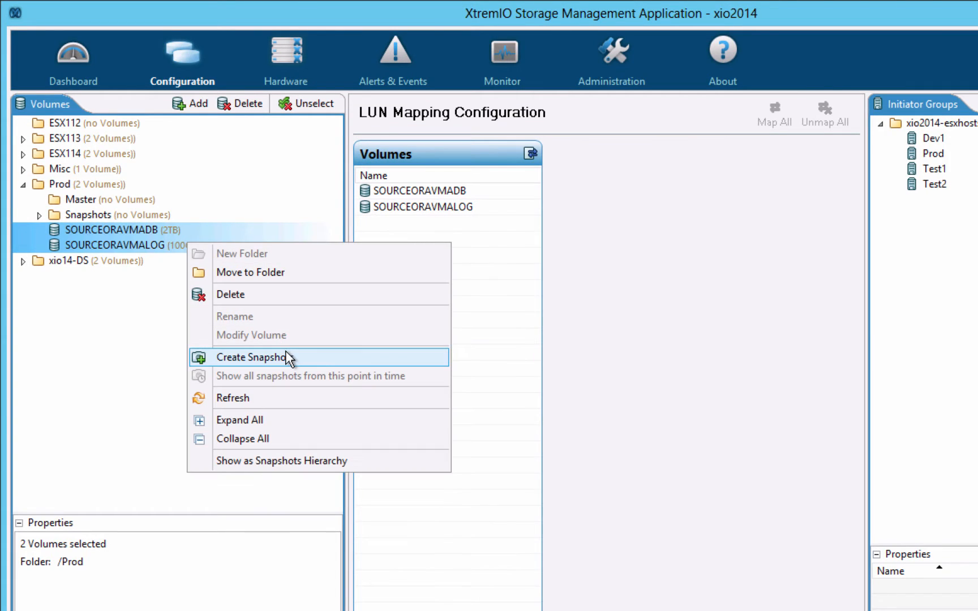
Snapshot SOURCEORAVMADB and SOURCEORAVMALOG into the /Prod/Master folder.
left_click(251, 357)
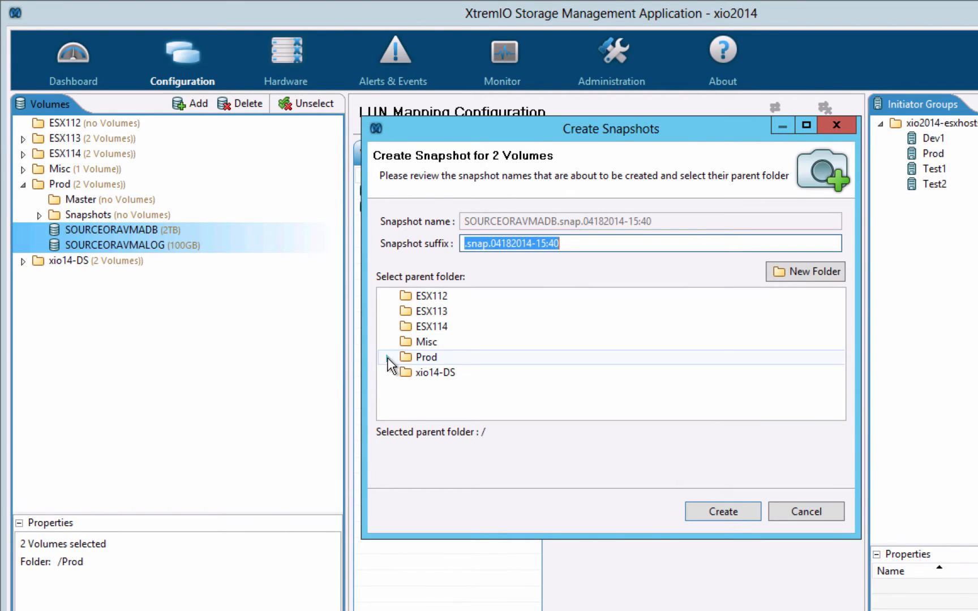
left_click(723, 511)
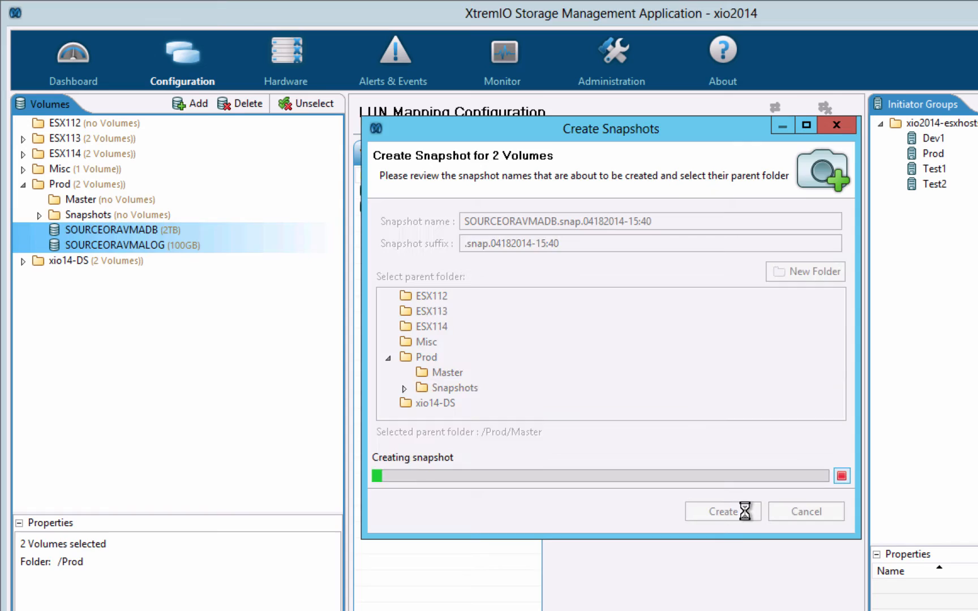
left_click(723, 512)
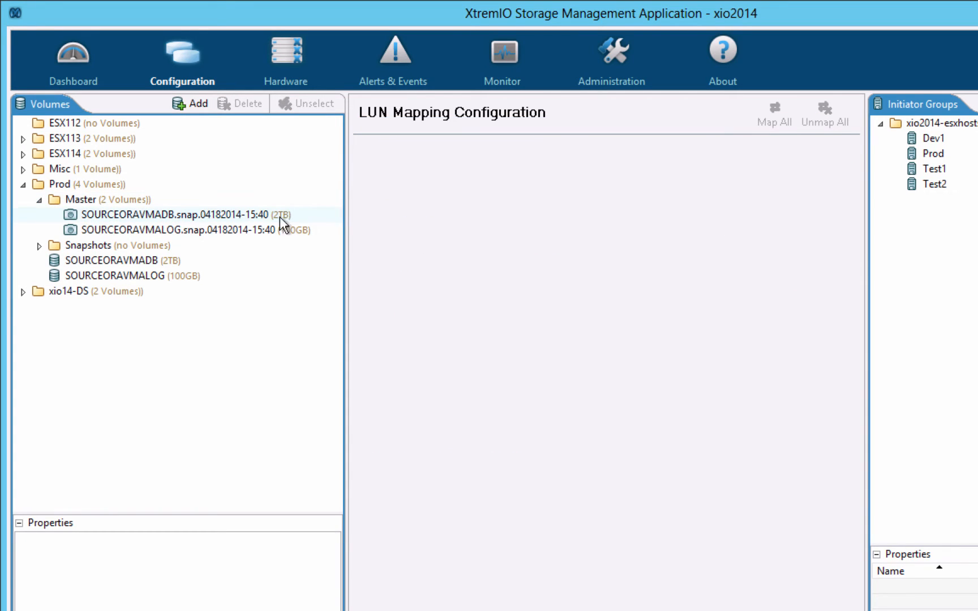
Create snapshot copies of the Master snapshots in copy-0, copy-1 and copy-2.
right_click(169, 229)
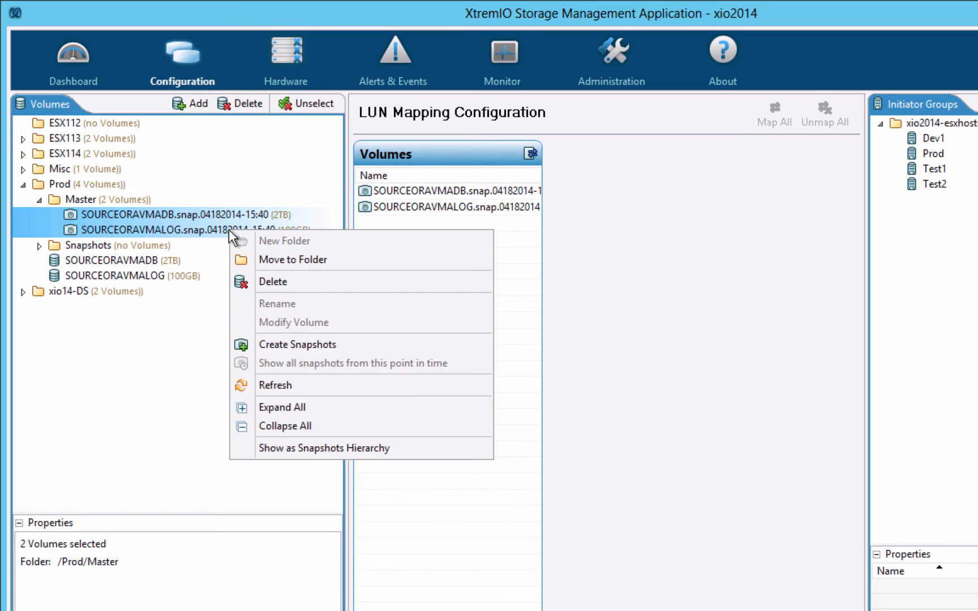
left_click(297, 344)
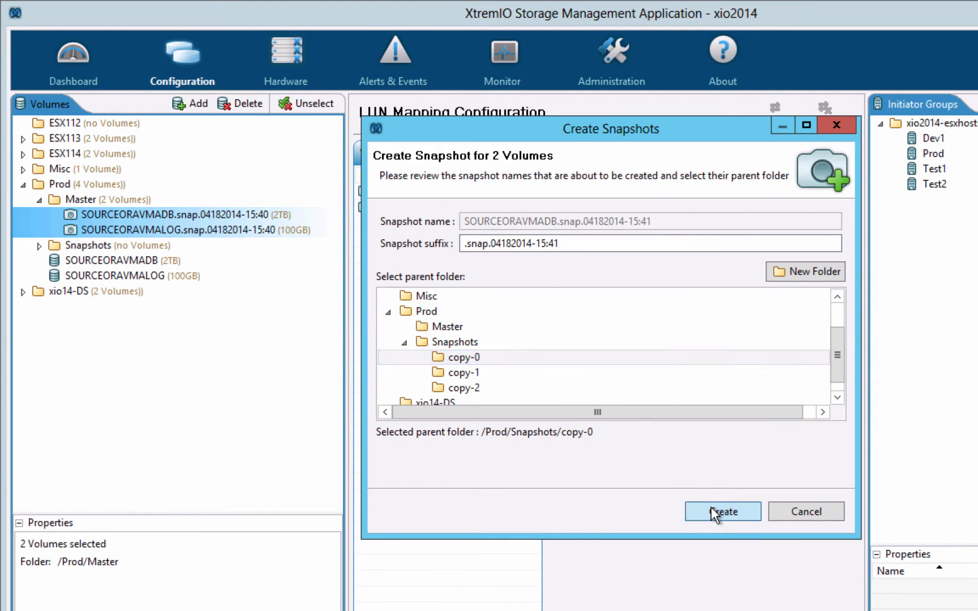
left_click(722, 511)
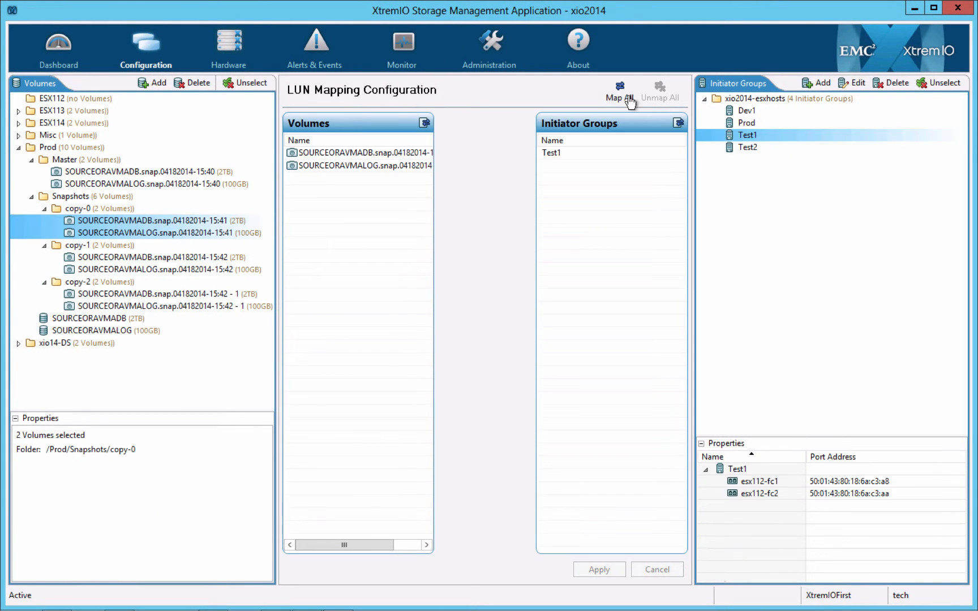
Map copy-0 to Test1, copy-1 to Test2 and copy-2 to Dev1, then view the dashboard.
left_click(619, 90)
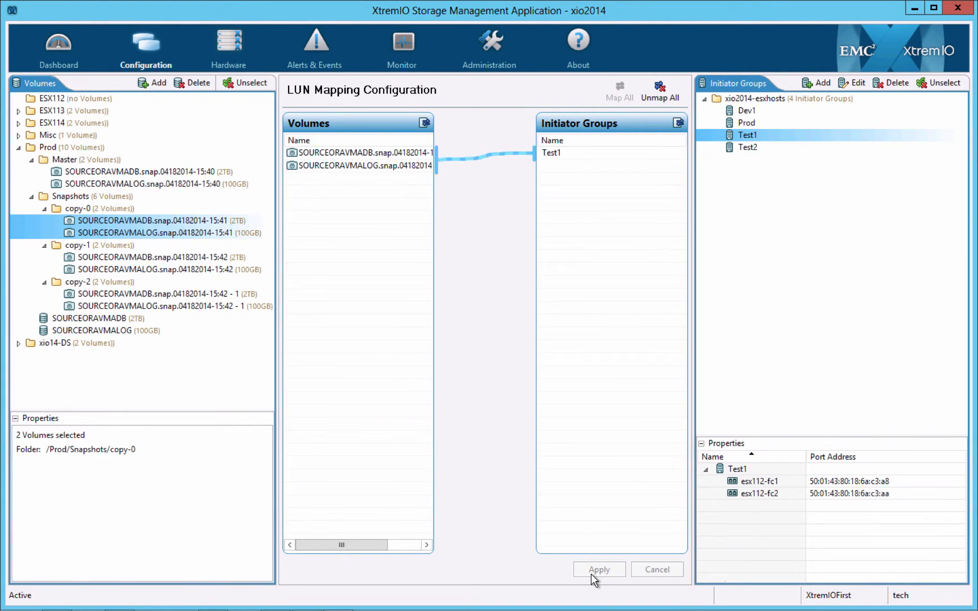
left_click(134, 257)
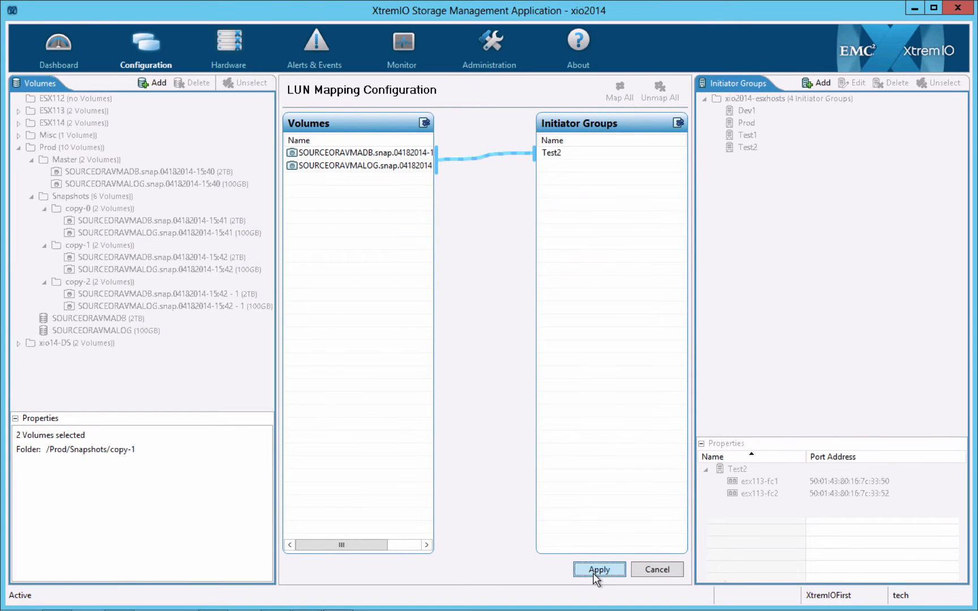
left_click(599, 569)
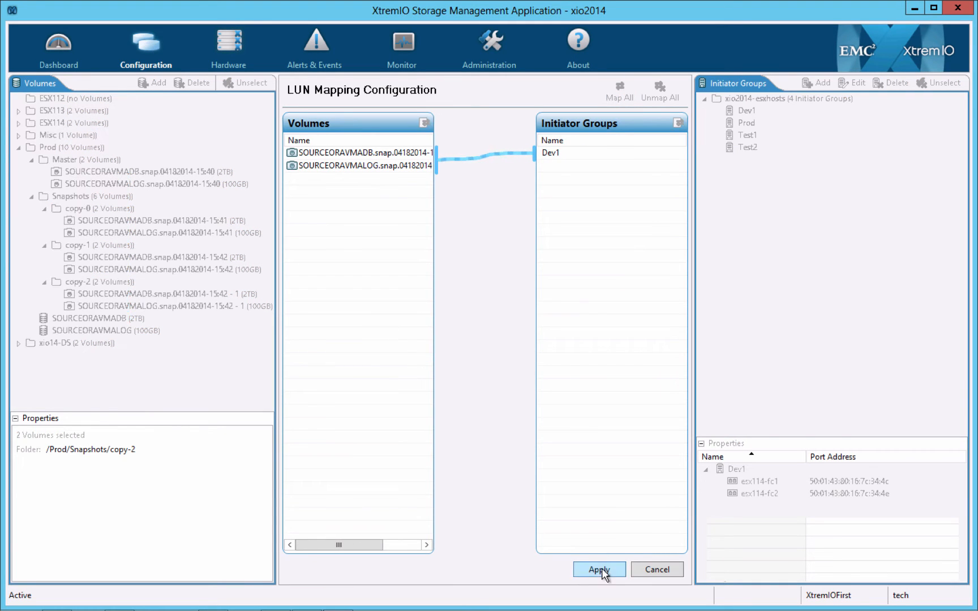
left_click(598, 569)
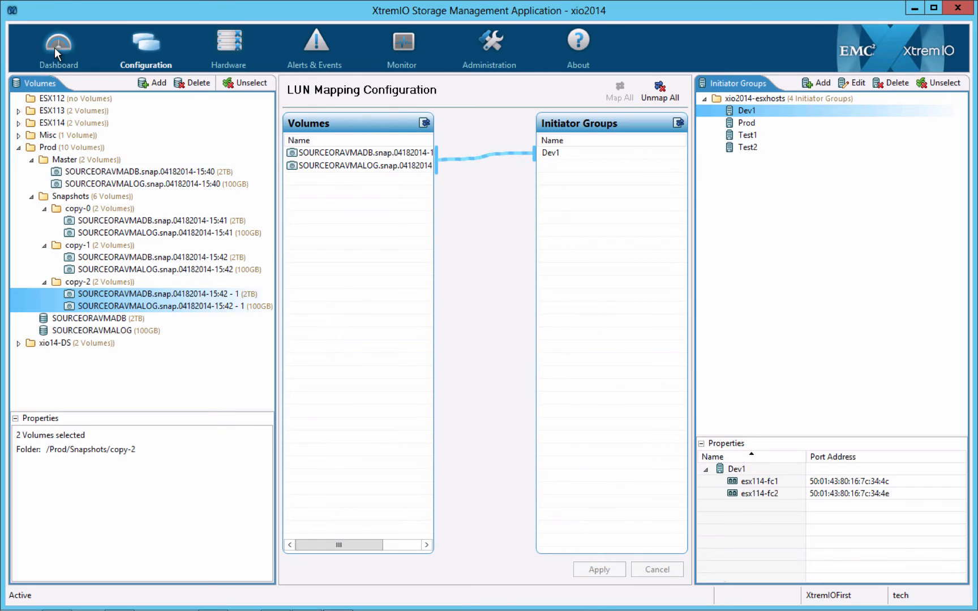
left_click(56, 45)
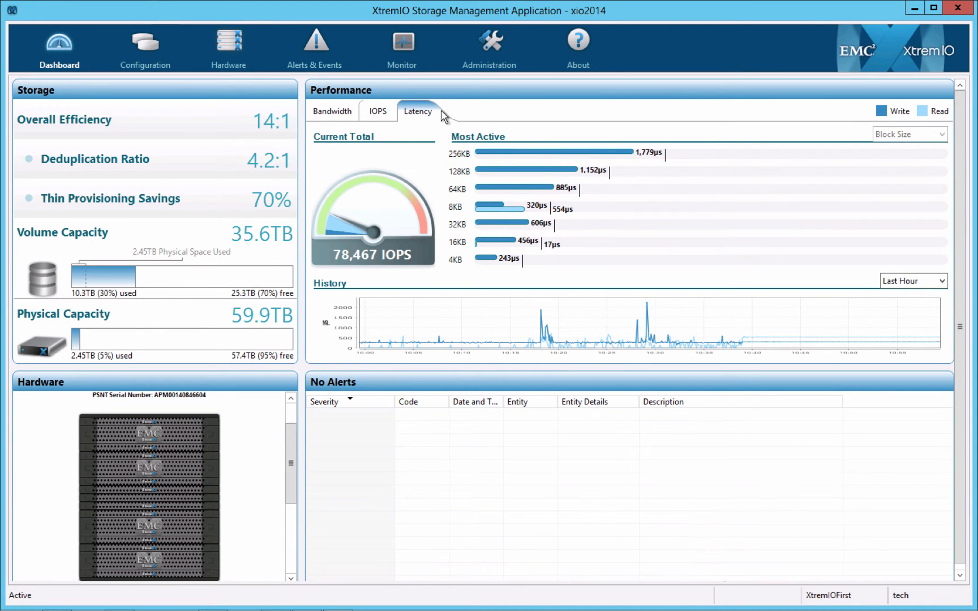
key("alt+tab")
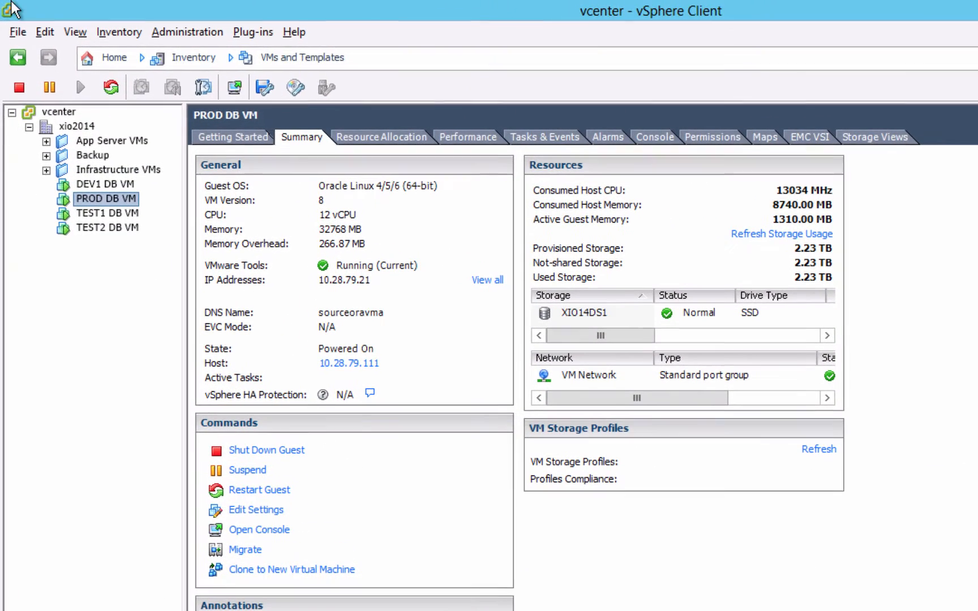
Rescan xio2014 for new devices and VMFS volumes, then open TEST2 DB VM's settings.
right_click(68, 126)
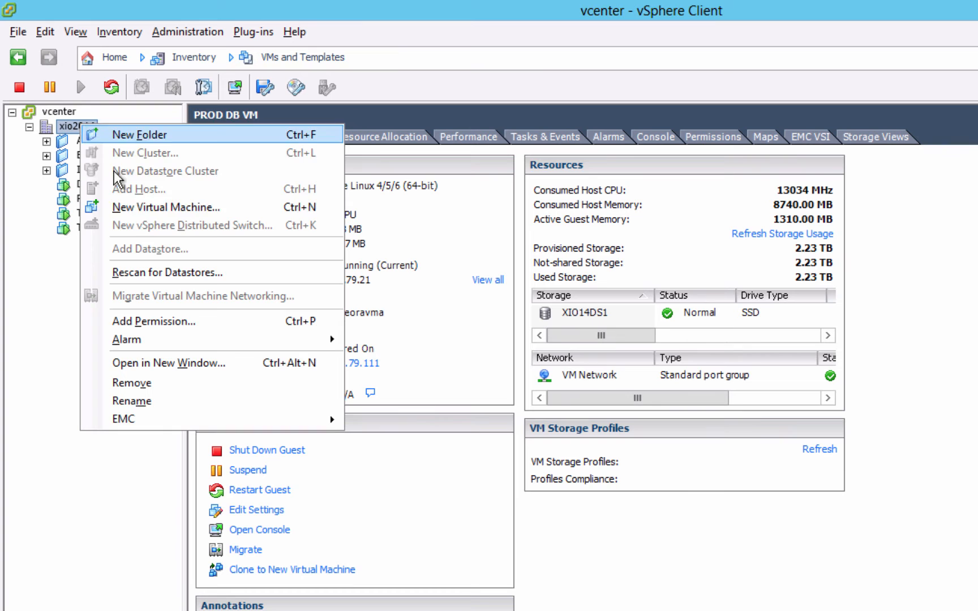
left_click(166, 272)
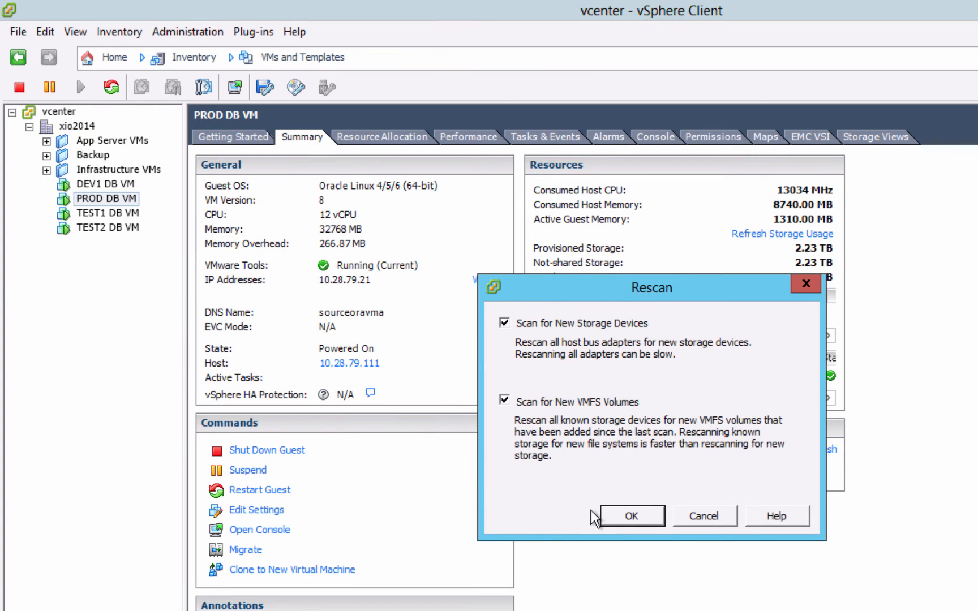
left_click(107, 228)
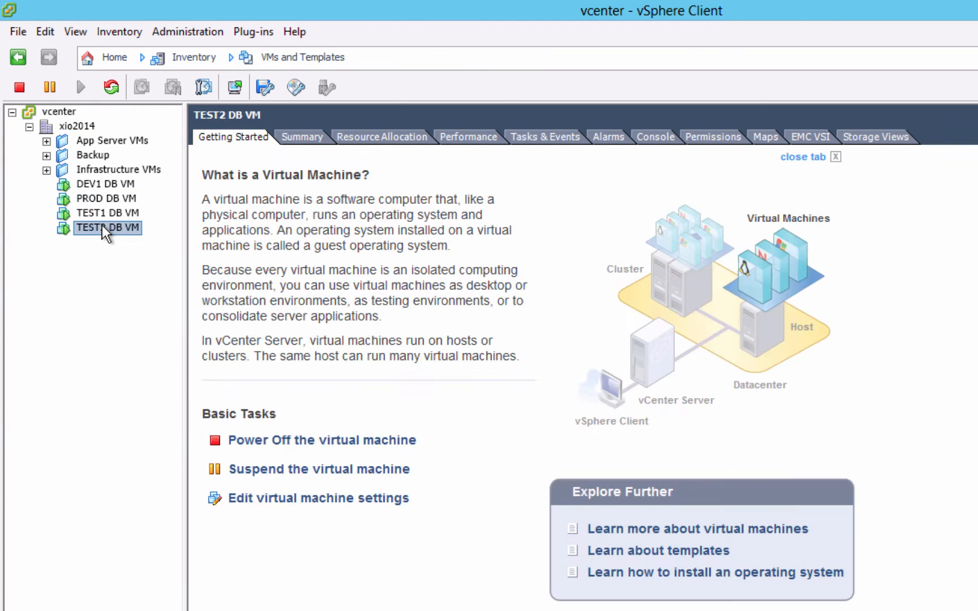
left_click(317, 498)
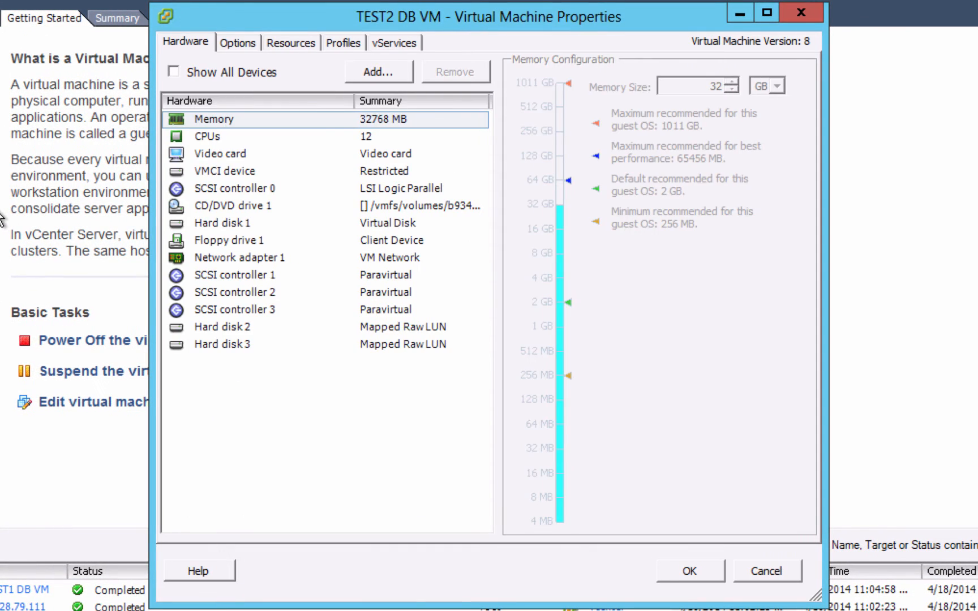
Add two raw device mapping disks stored with the VM, the second on SCSI 2:0.
left_click(378, 72)
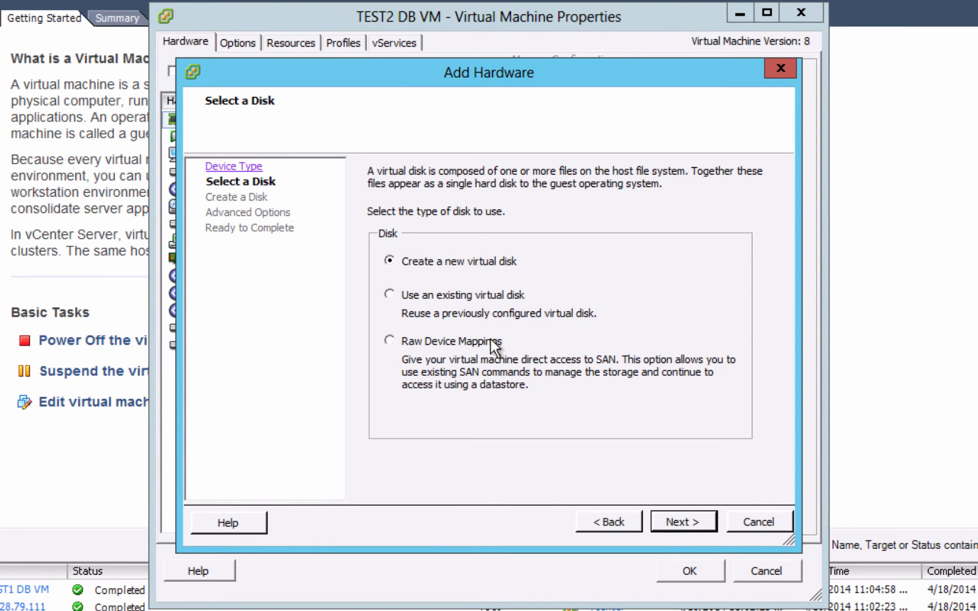
left_click(683, 521)
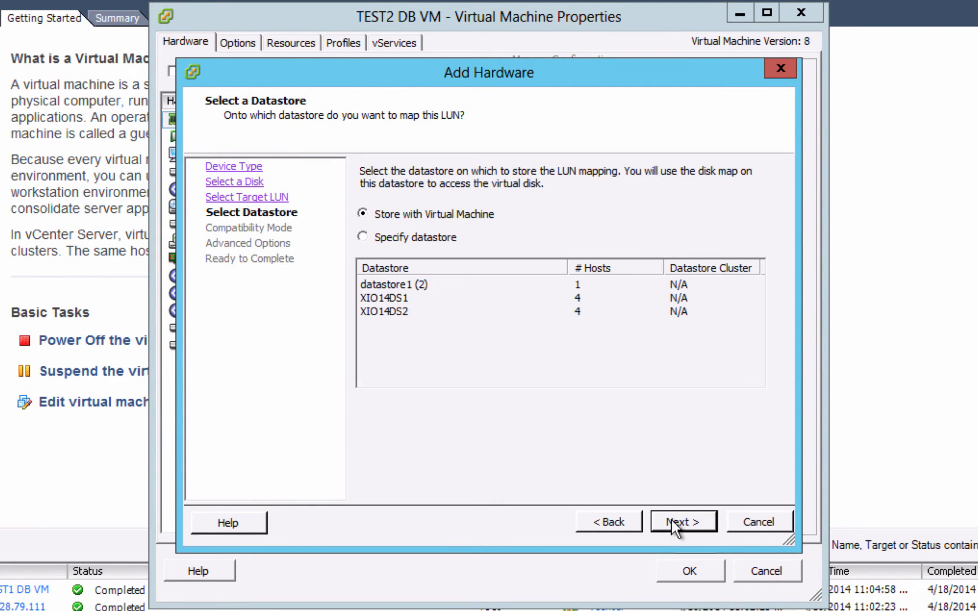
left_click(682, 522)
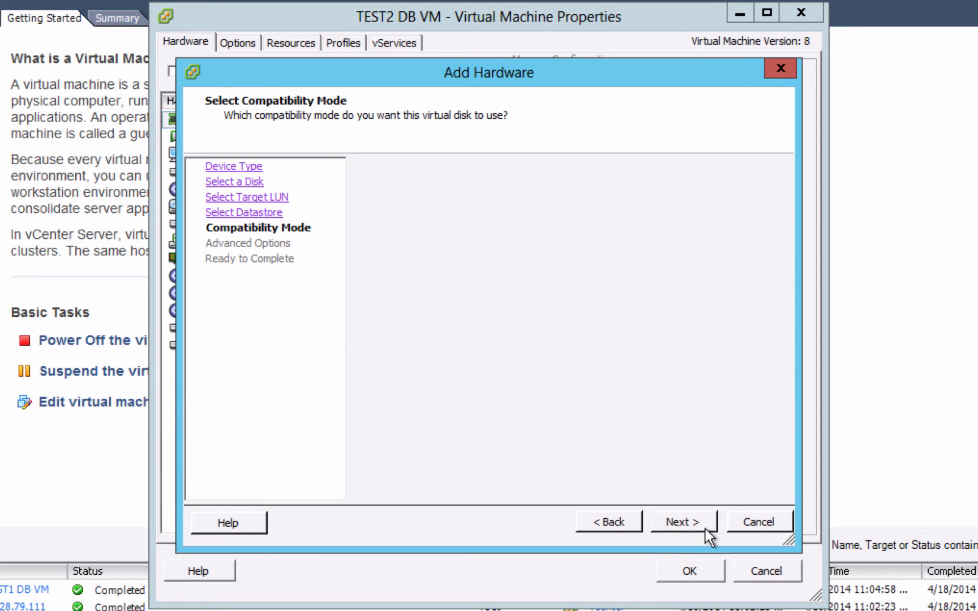
left_click(683, 521)
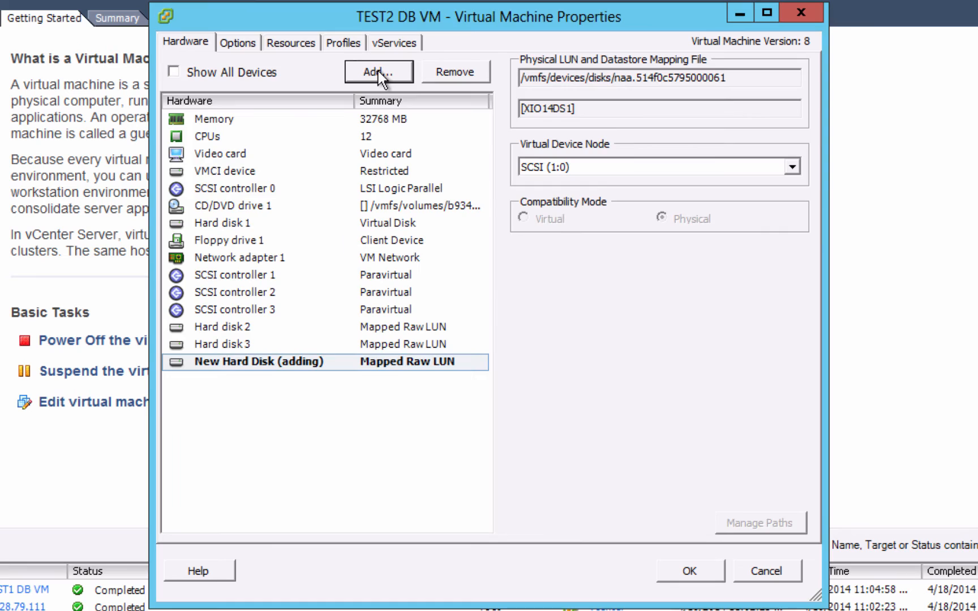
left_click(379, 72)
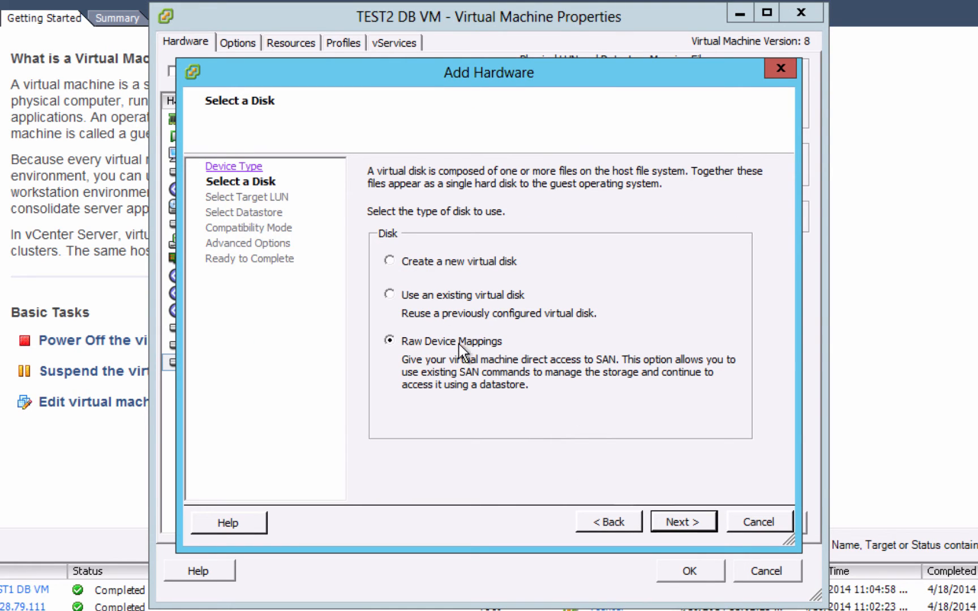
left_click(683, 520)
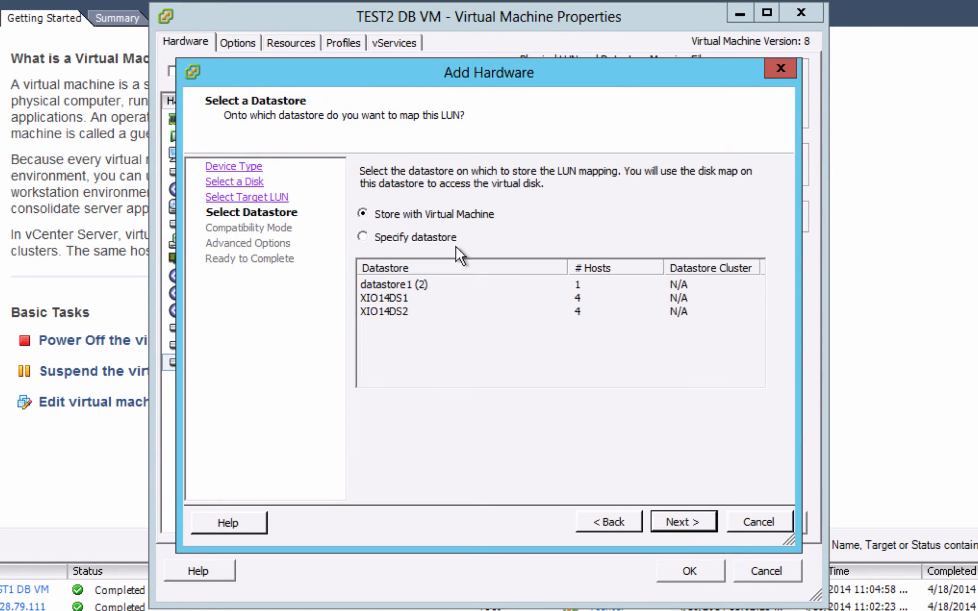
left_click(683, 521)
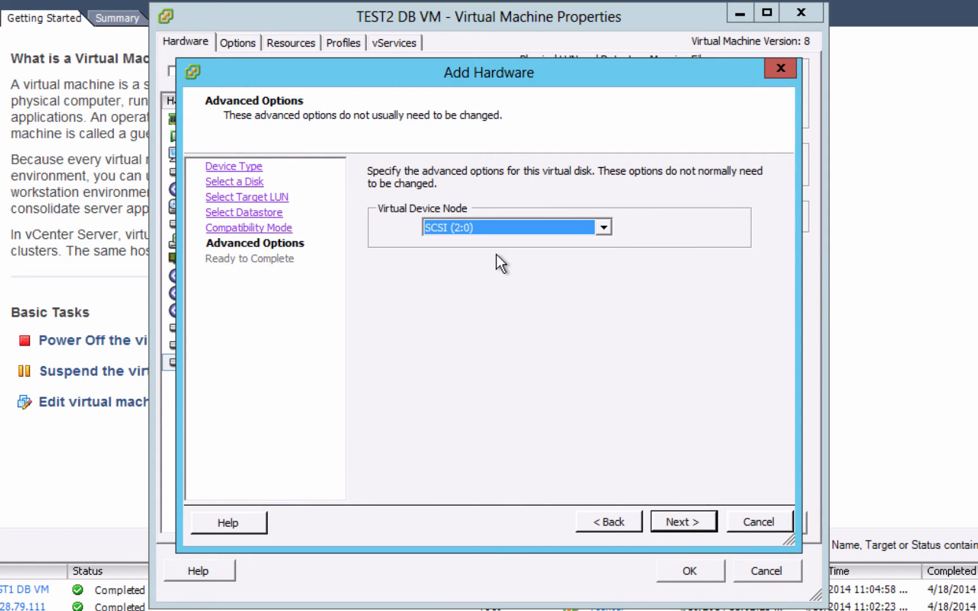
left_click(683, 521)
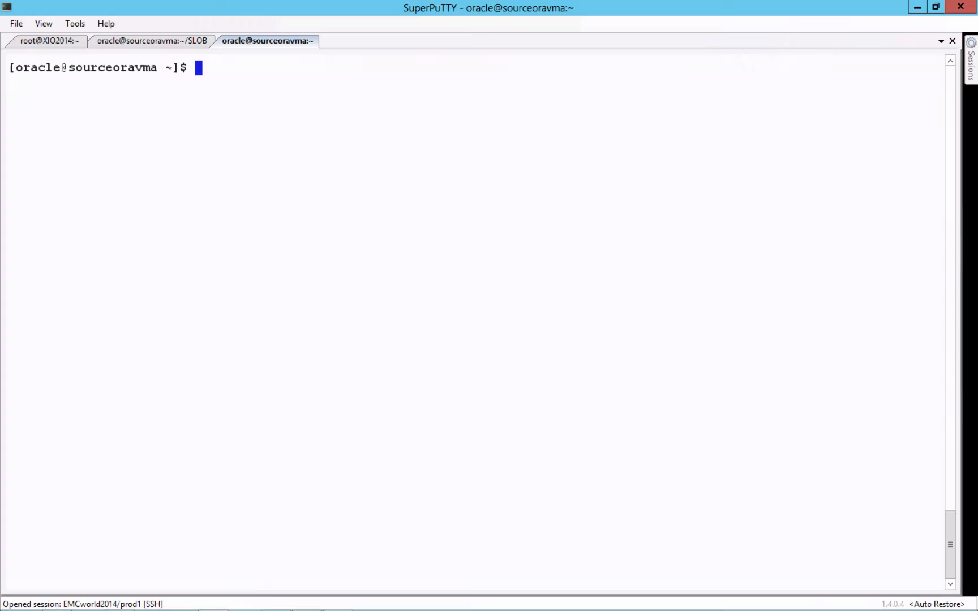
Run ./discover_asm on sourceoravma and begin entering ./mount_asm.
type("./dis")
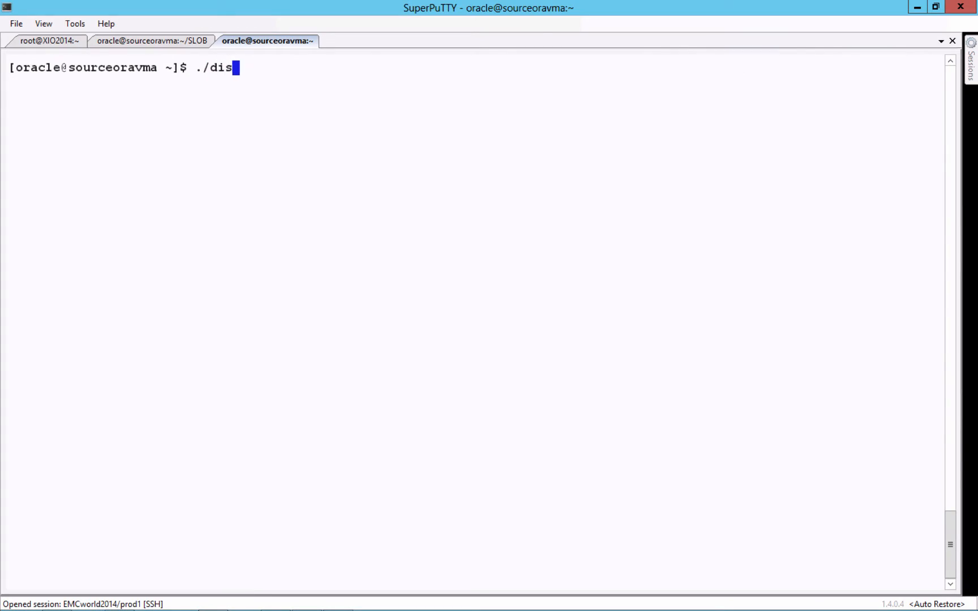
type("cover_as")
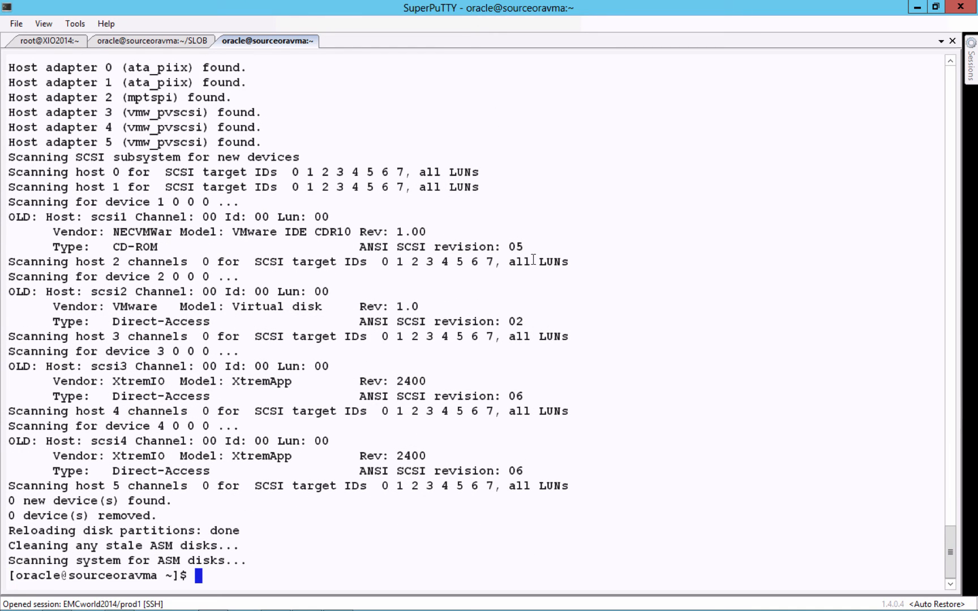
type("./mount_as")
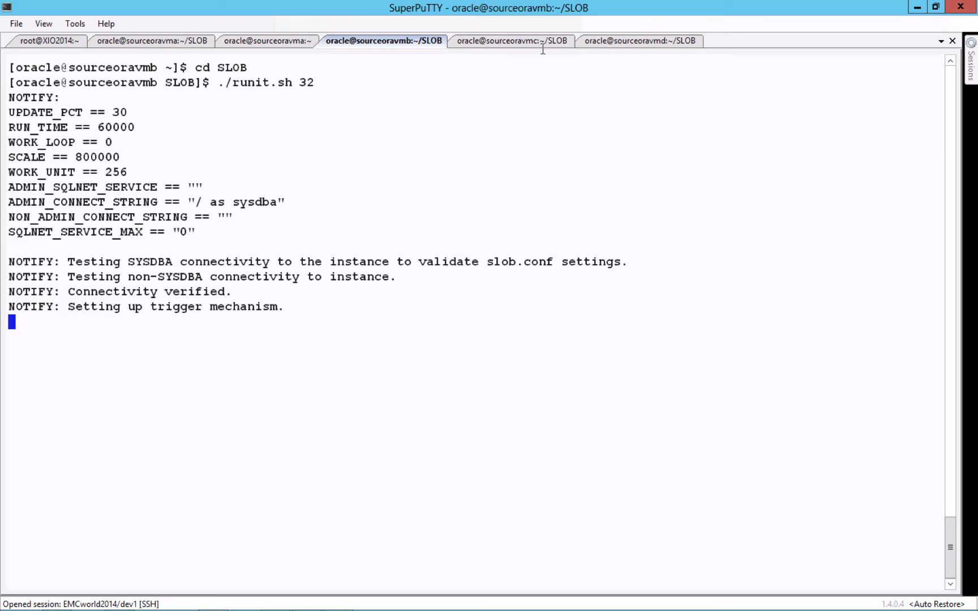
Check the 32-session SLOB runs in the sourceoravmd and sourceoravmb tabs.
left_click(637, 40)
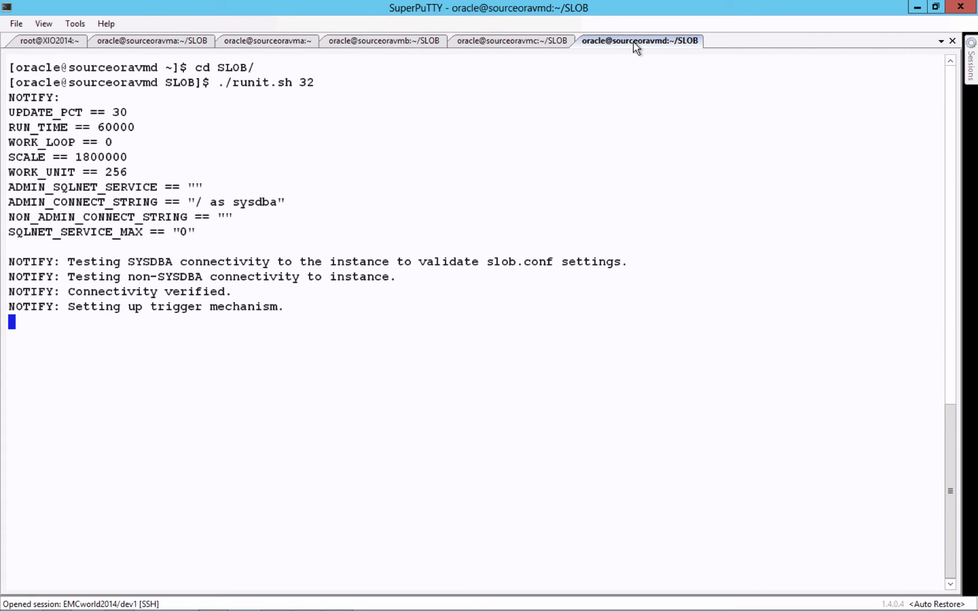
left_click(383, 41)
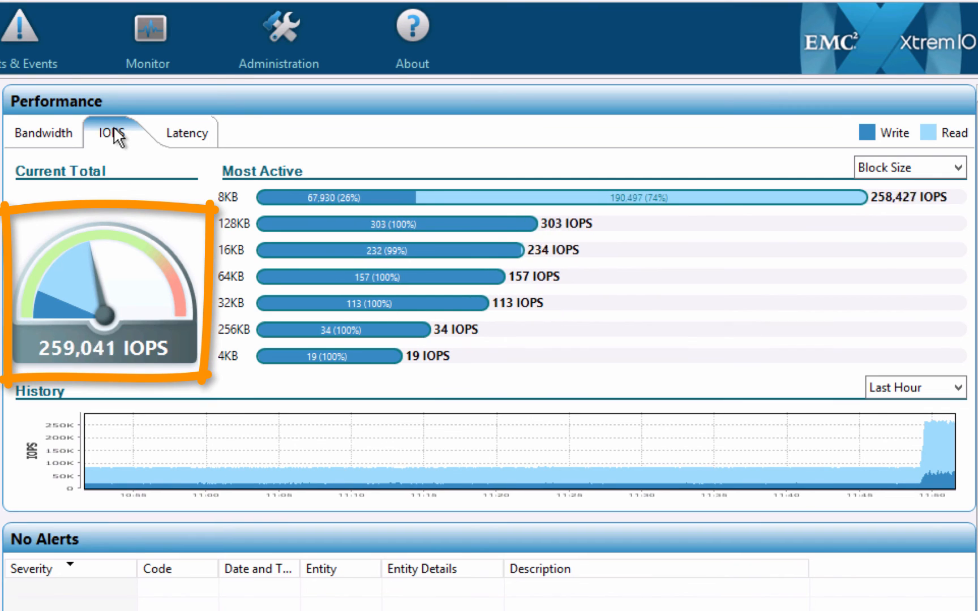
mouse_move(183, 153)
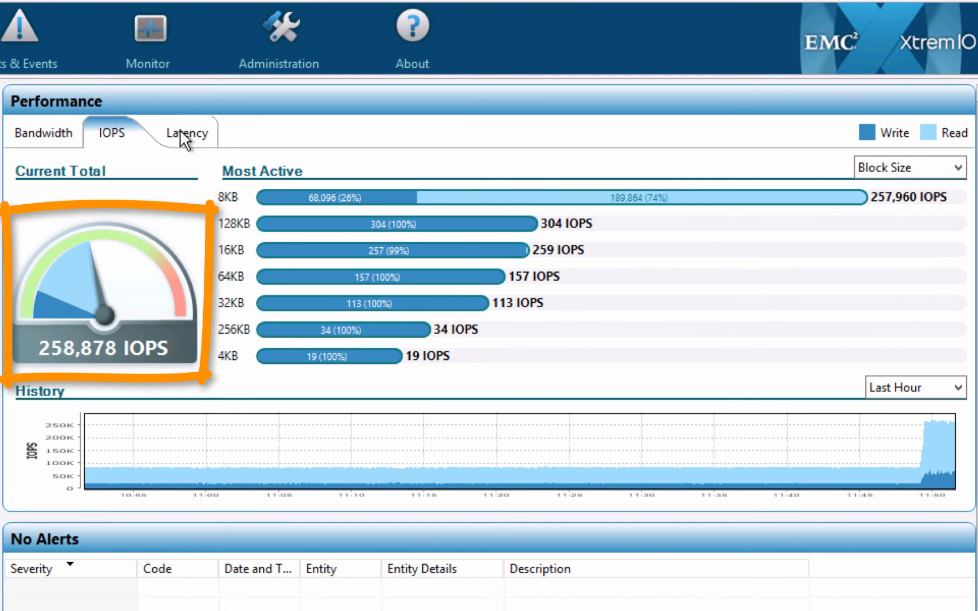
Show per-block-size latency on the dashboard at about 259,000 IOPS.
left_click(184, 133)
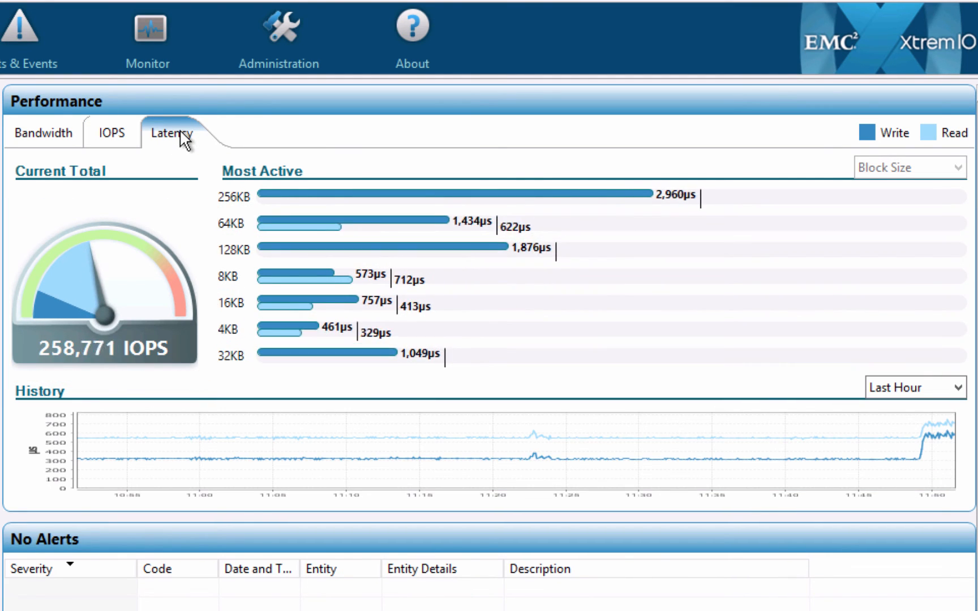